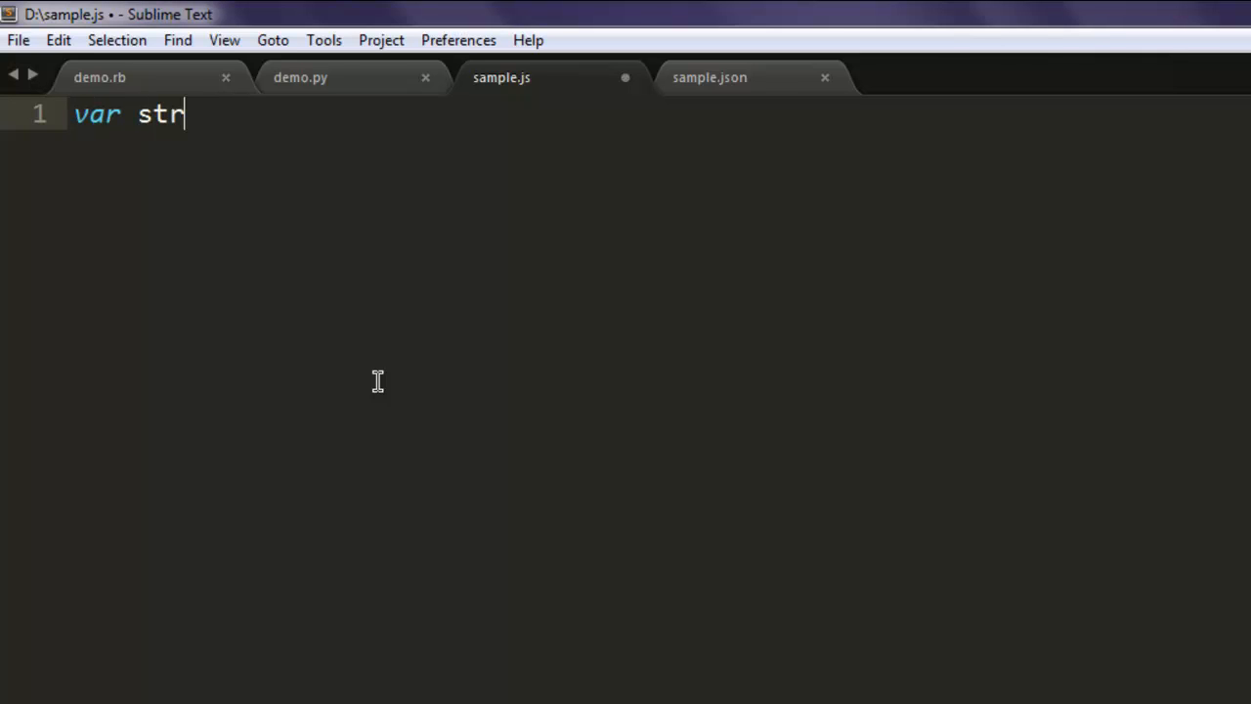
# - Write var str = '{ "name":"mahesh","age":30}'; and begin the next var declaration
pyautogui.write('=')
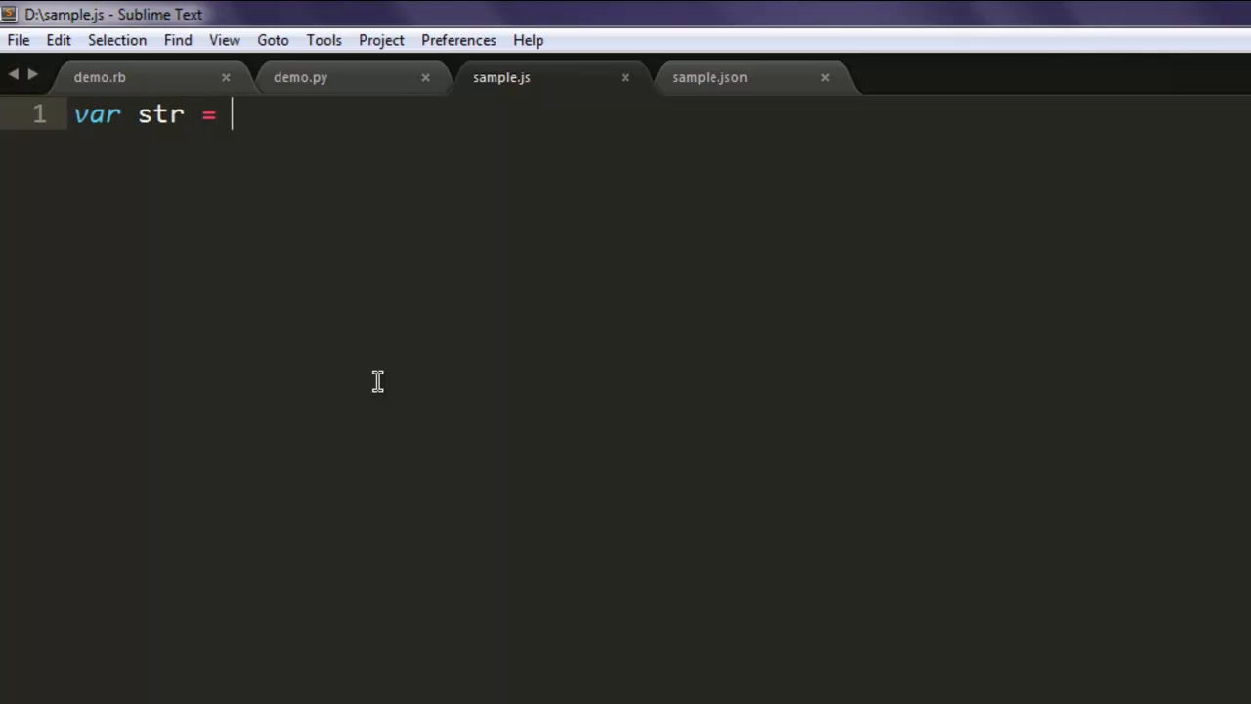
pyautogui.write("'")
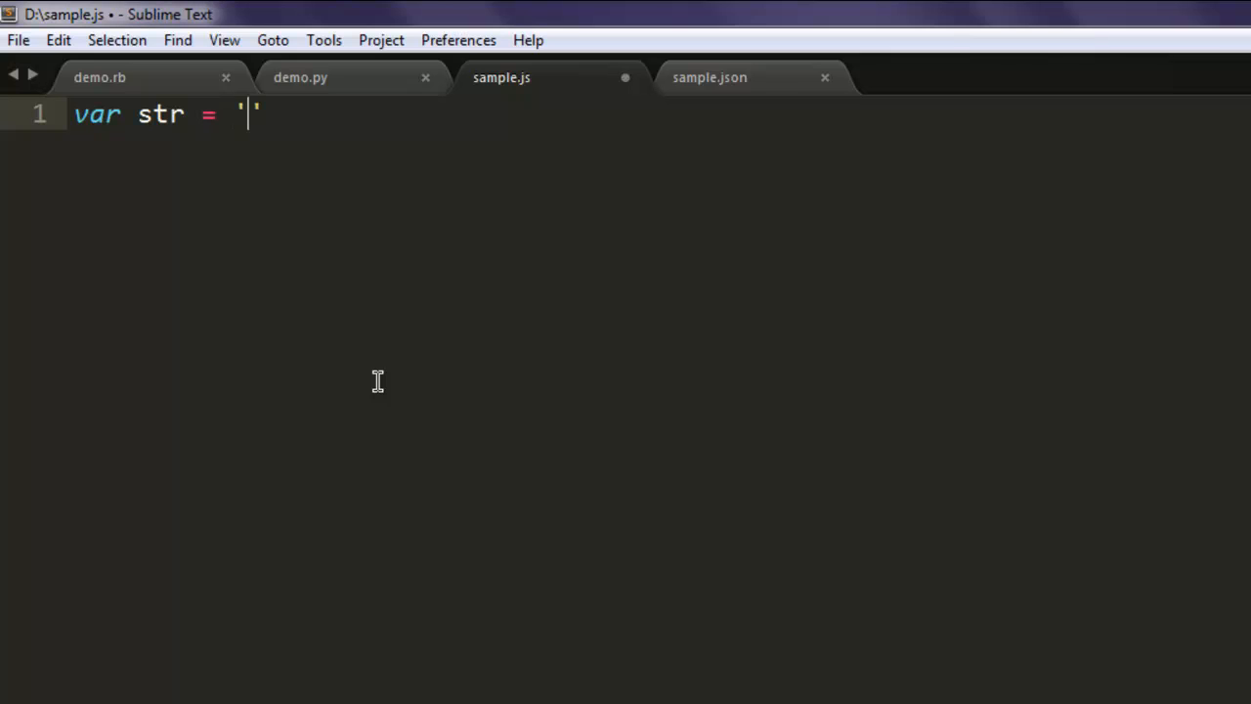
pyautogui.write('{')
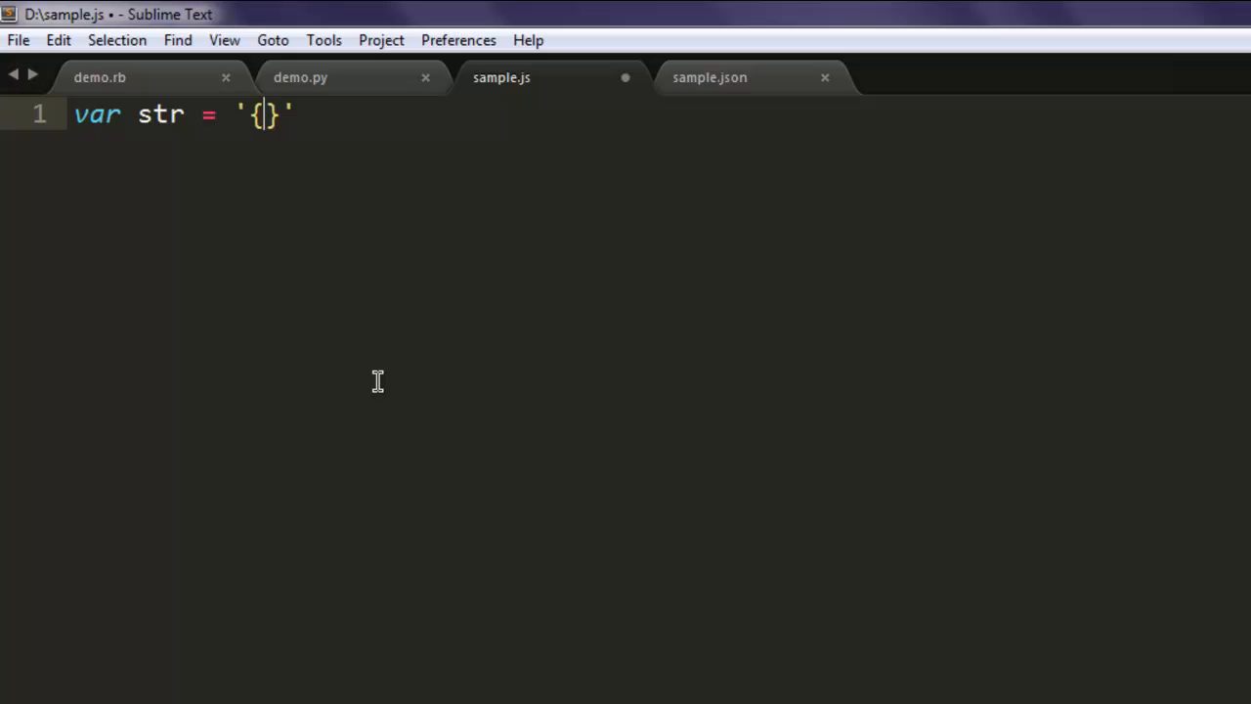
pyautogui.write('"name"')
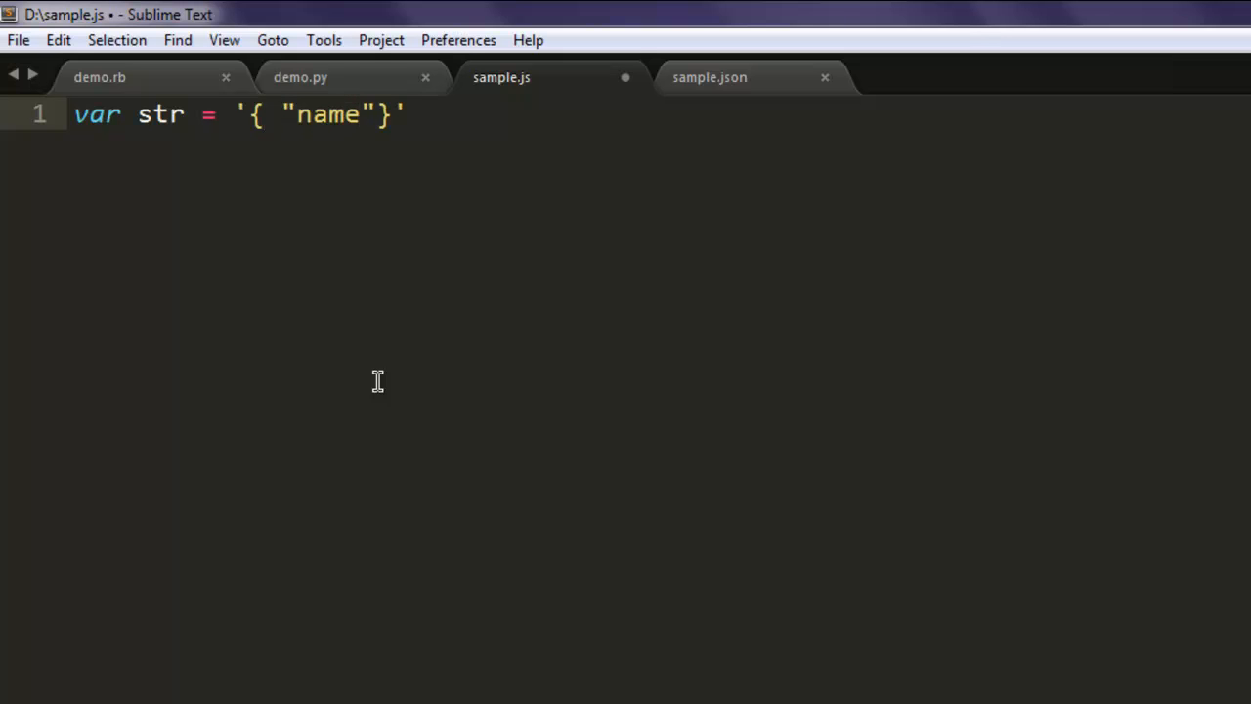
pyautogui.write(':""')
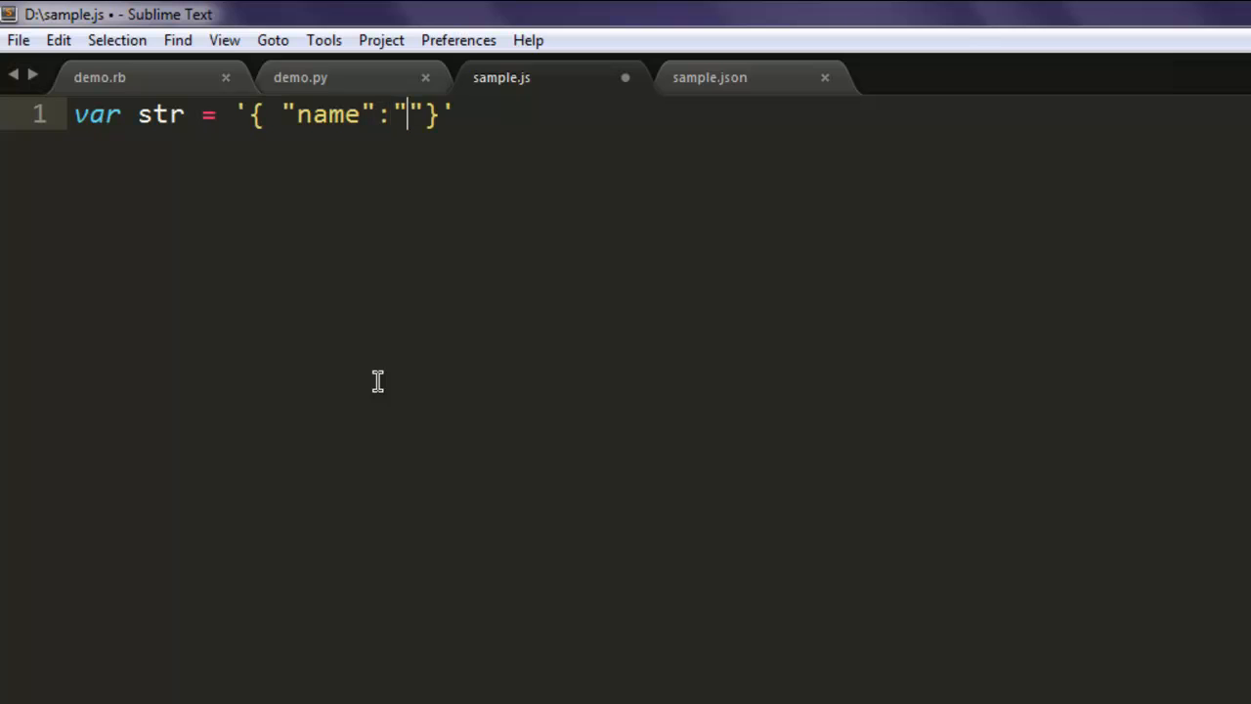
pyautogui.write('mahesh')
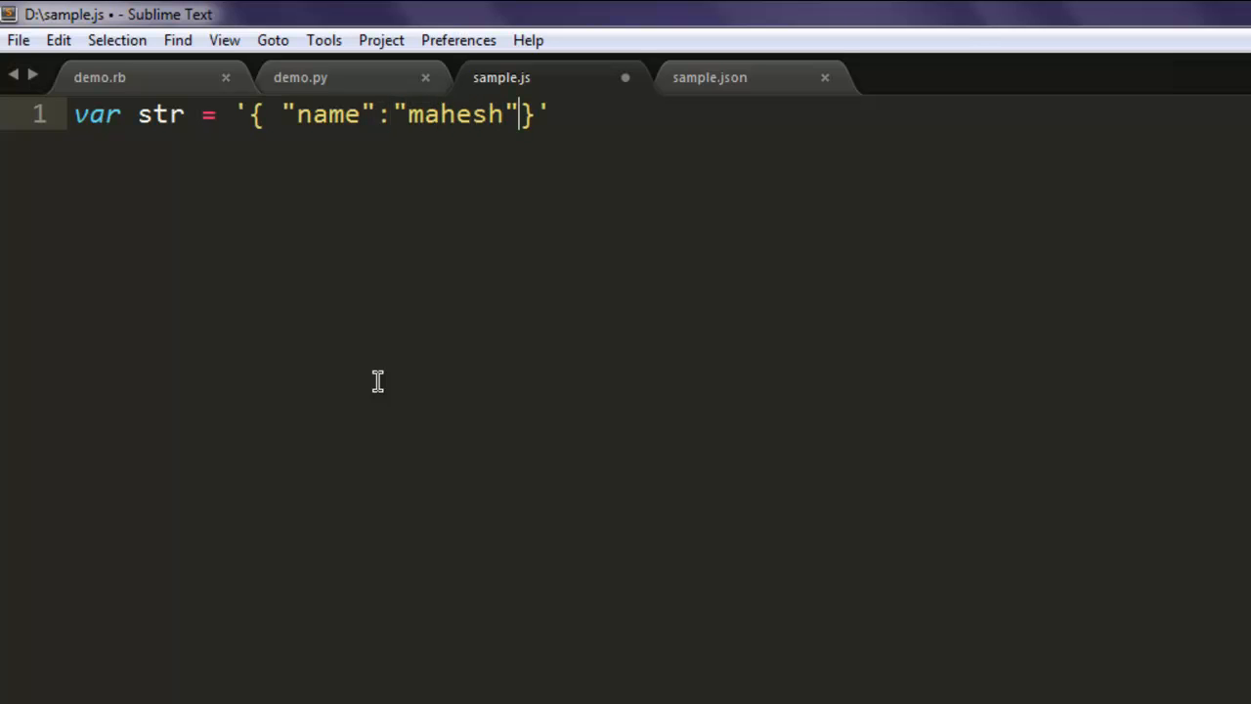
pyautogui.write(',""')
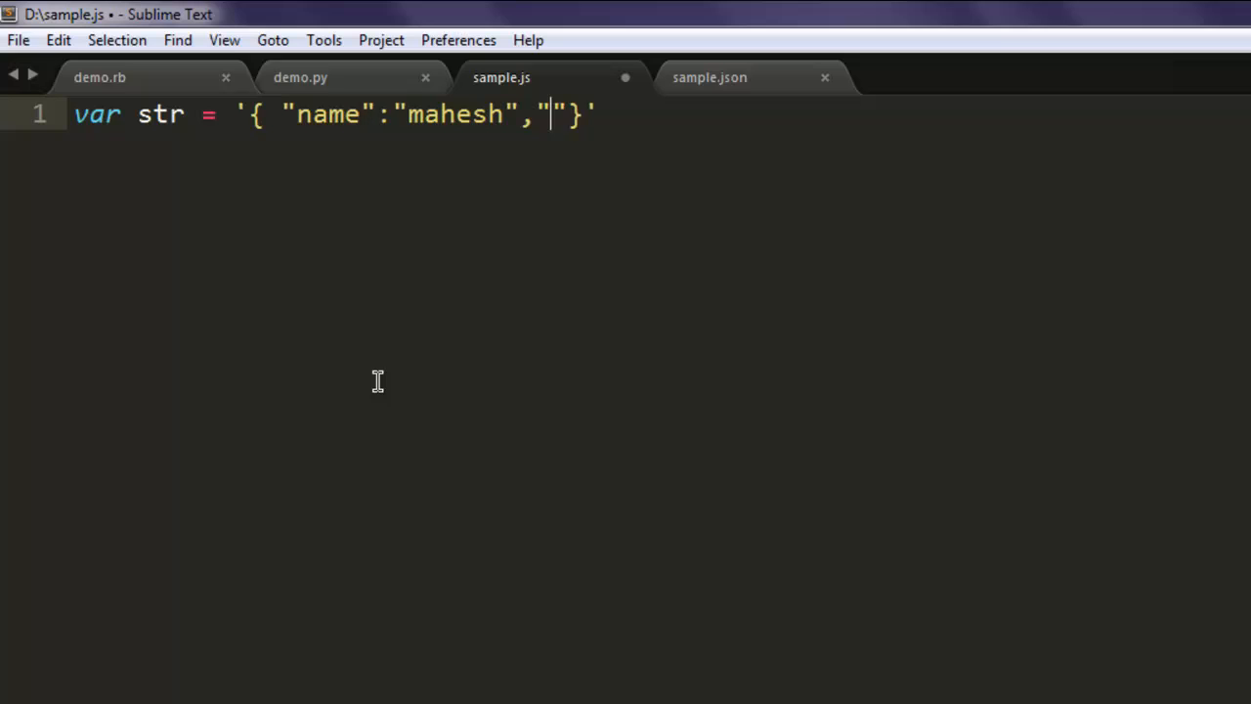
pyautogui.write('age')
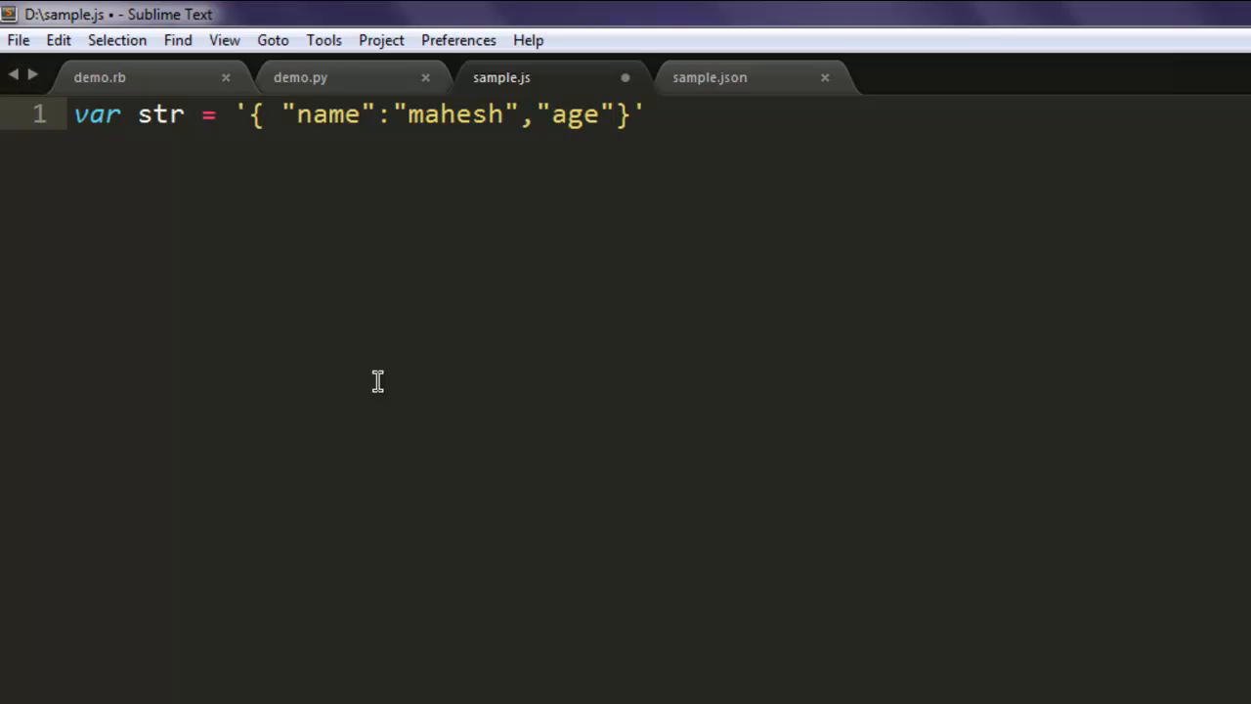
pyautogui.write(':30')
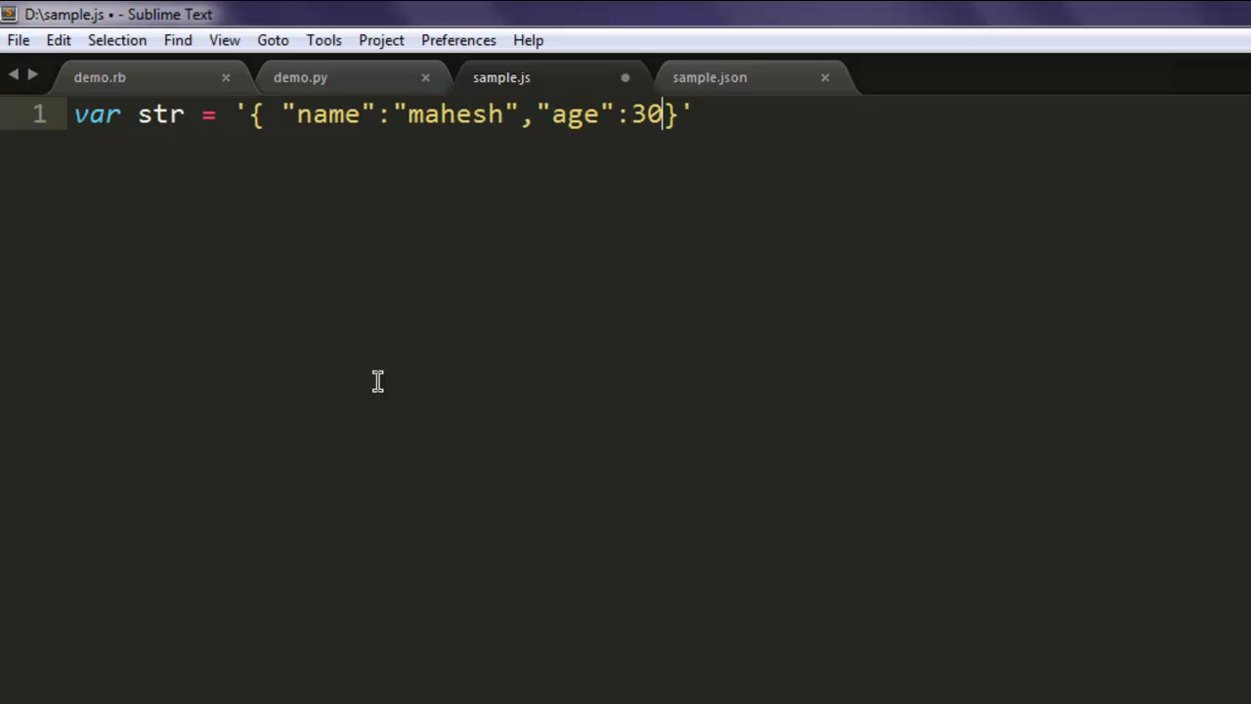
pyautogui.write(';')
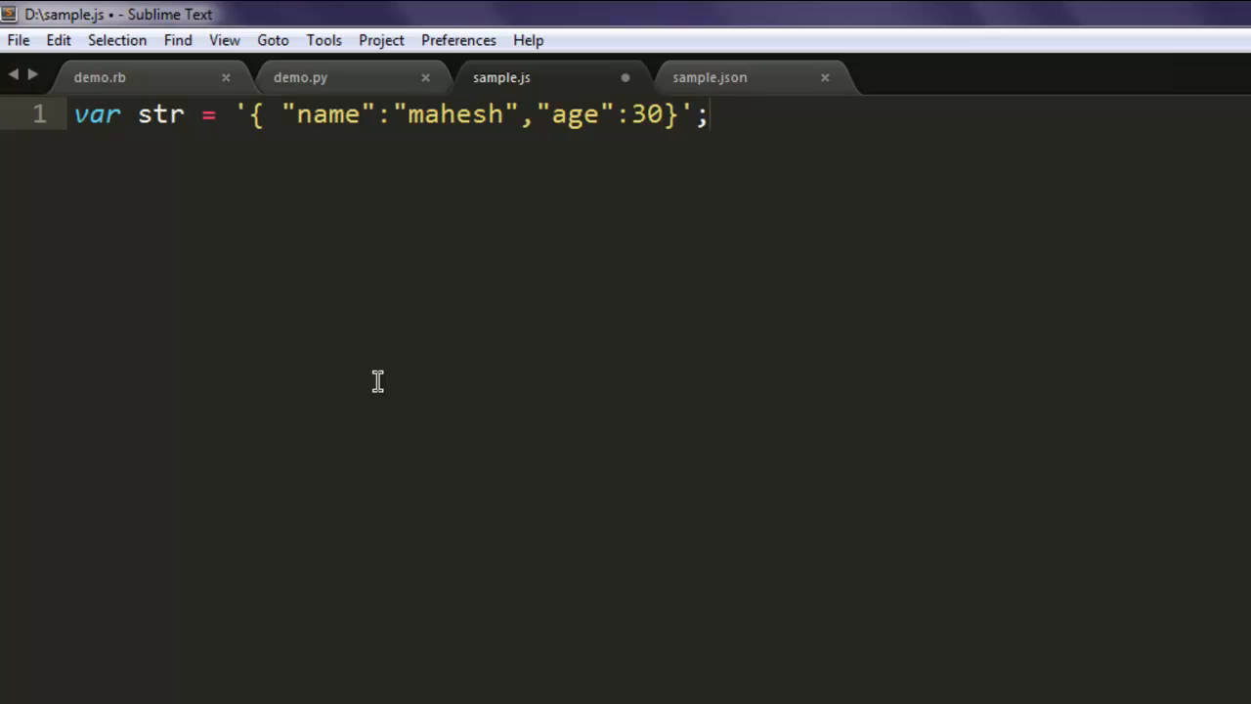
pyautogui.write('var')
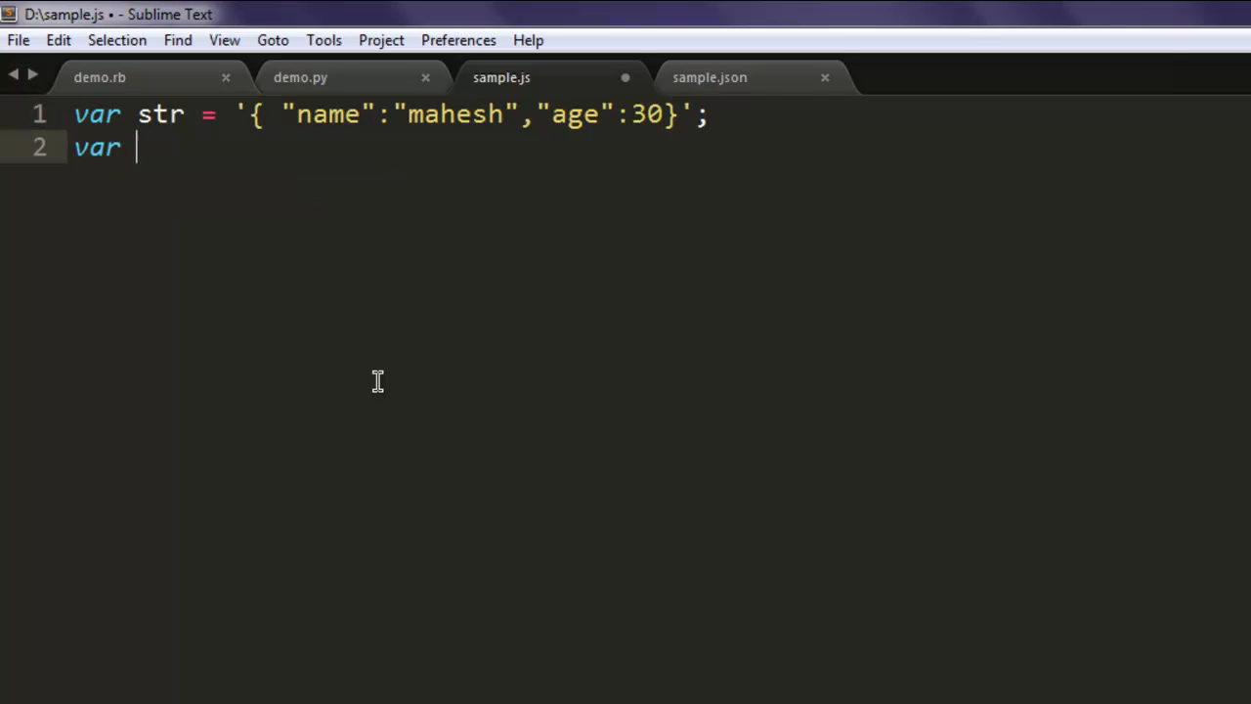
# - Complete var obj = JSON.Parse(str); and save the file
pyautogui.write('obj')
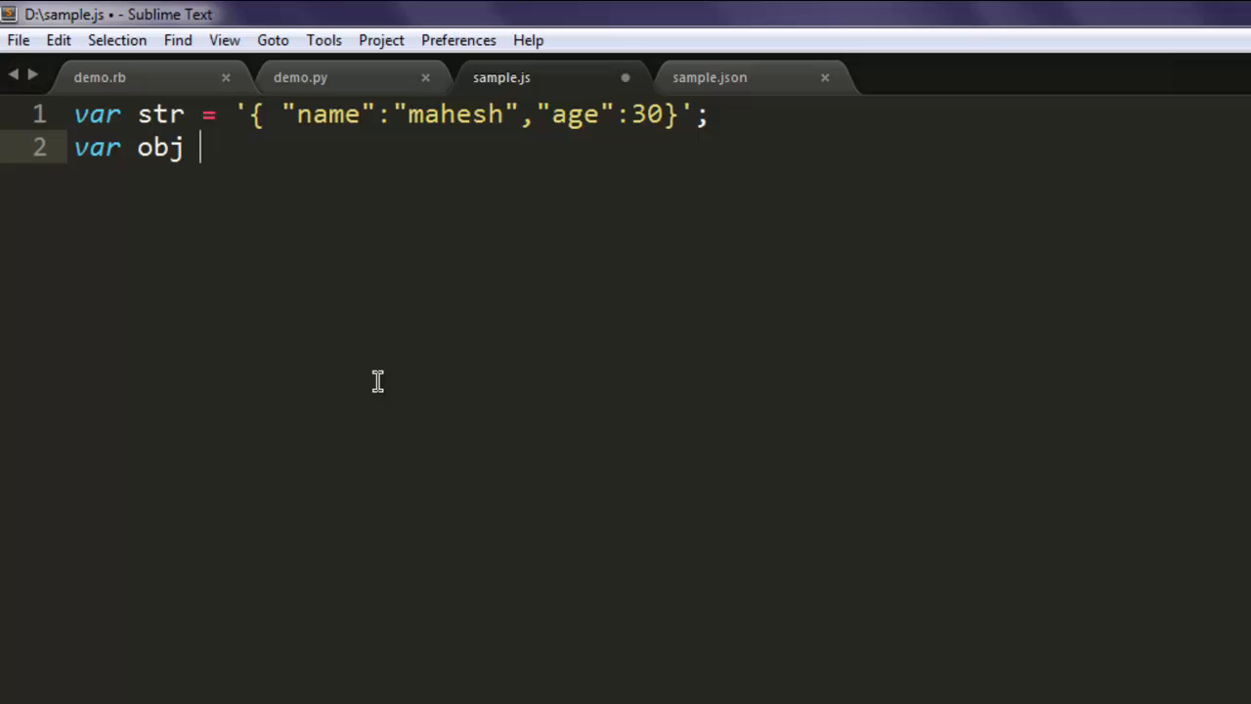
pyautogui.write('= JS')
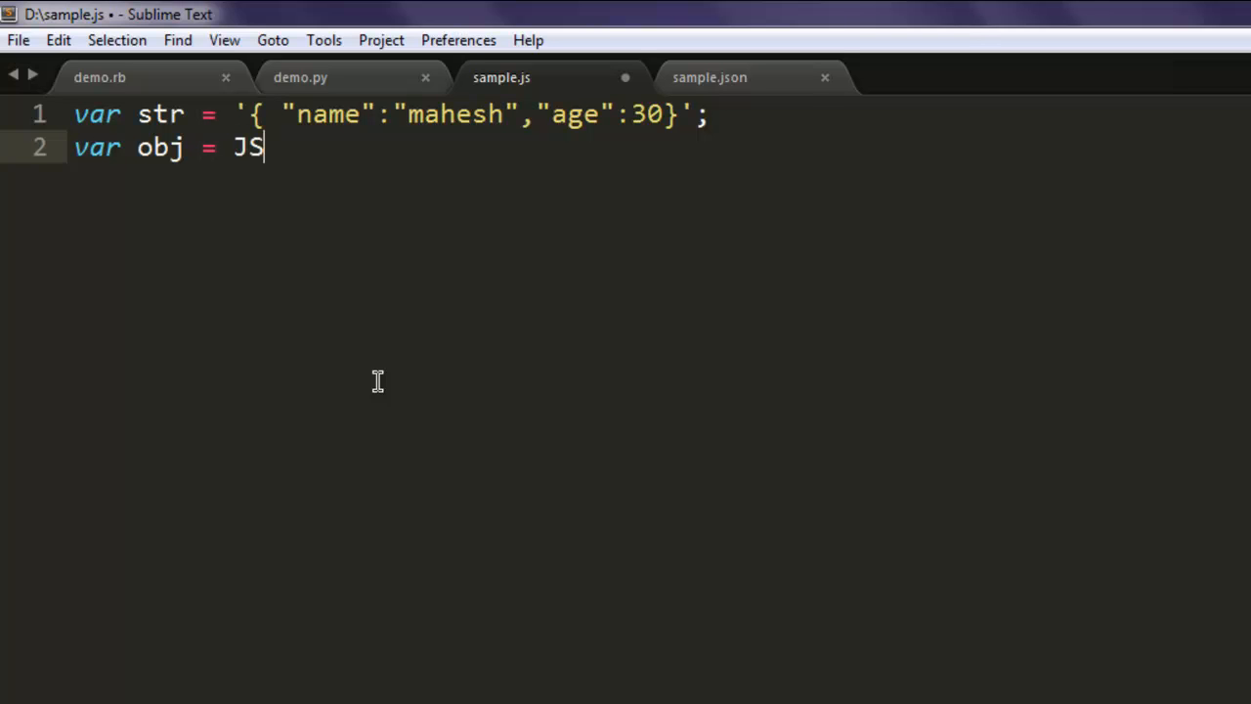
pyautogui.write('ON.Par')
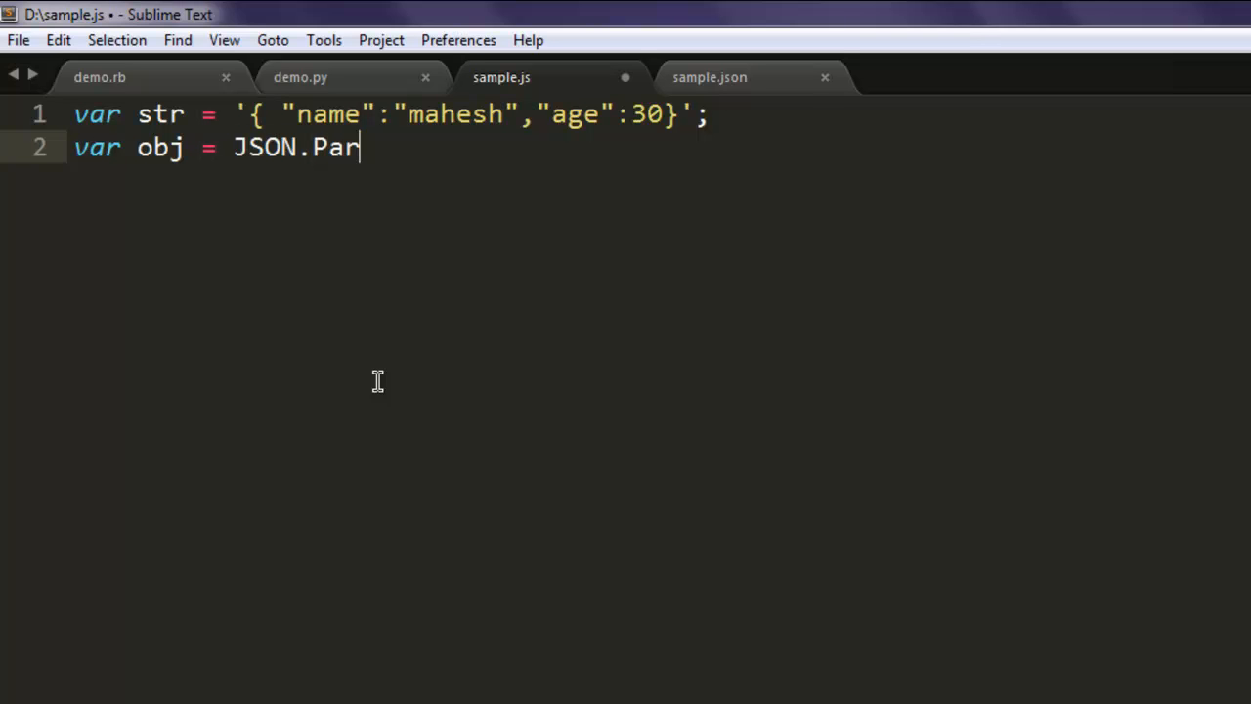
pyautogui.write('se(str);')
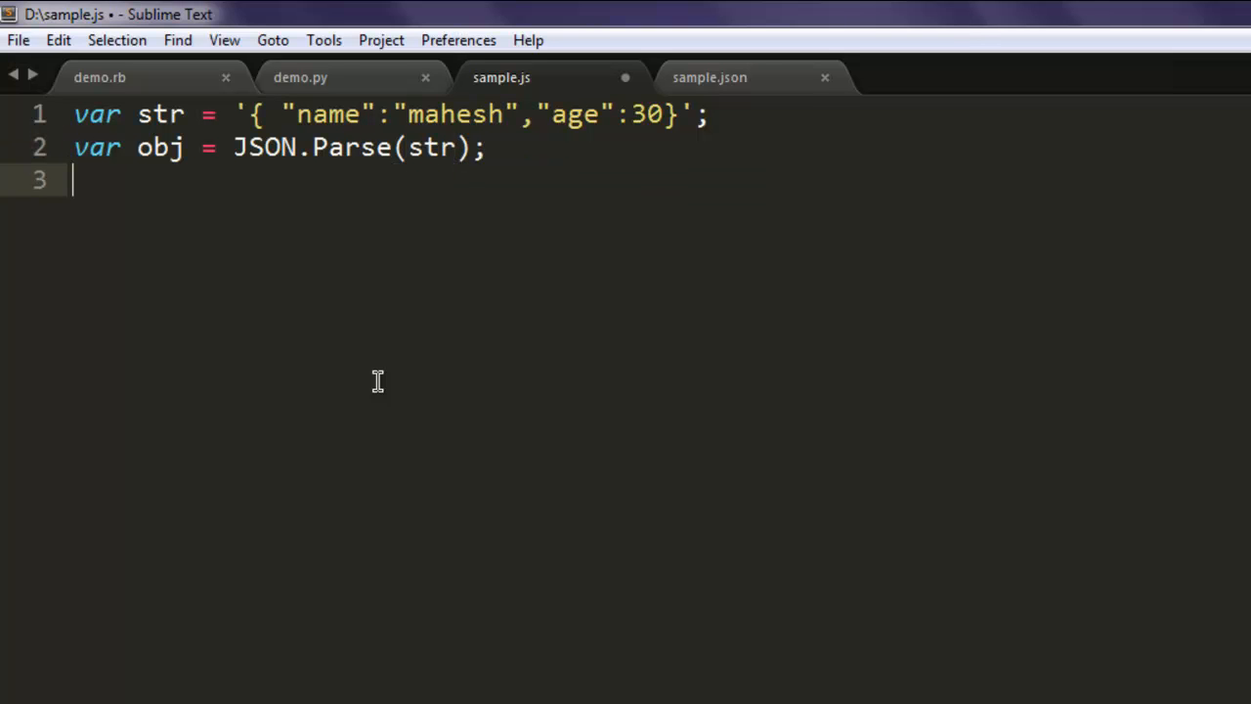
pyautogui.press('ctrl+s')
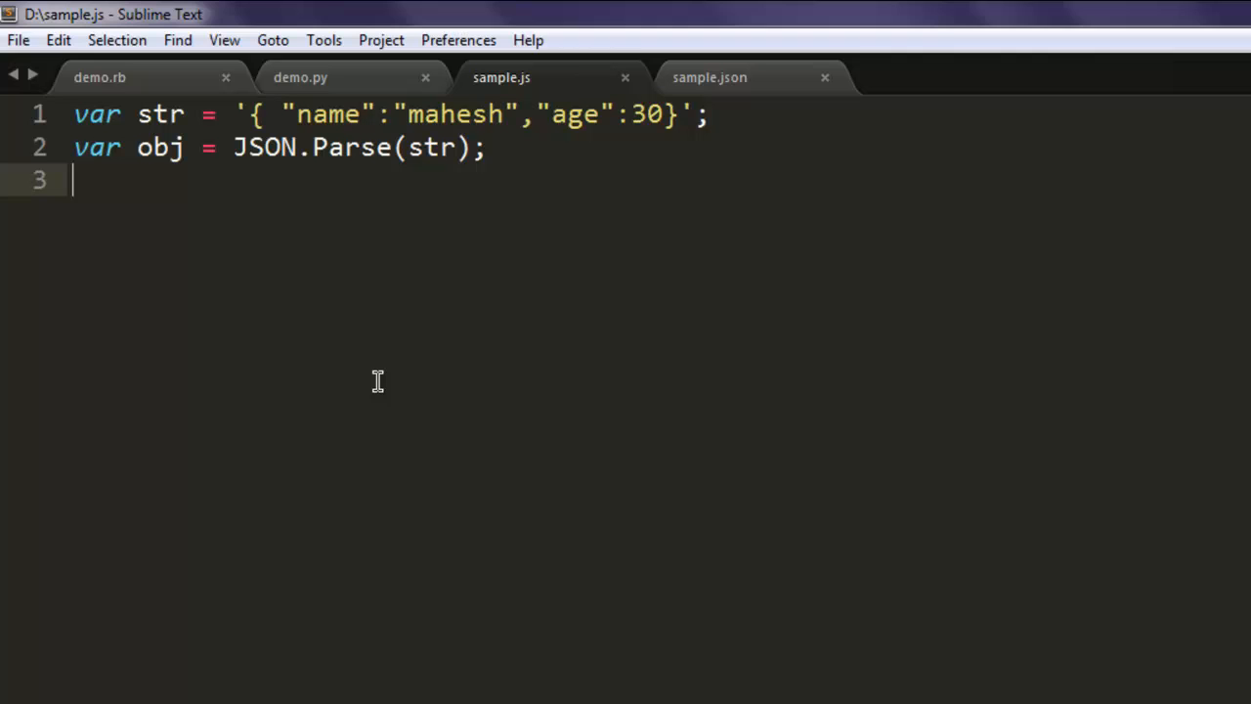
# - Add console.log(obj); on the following line
pyautogui.write('console.log(')
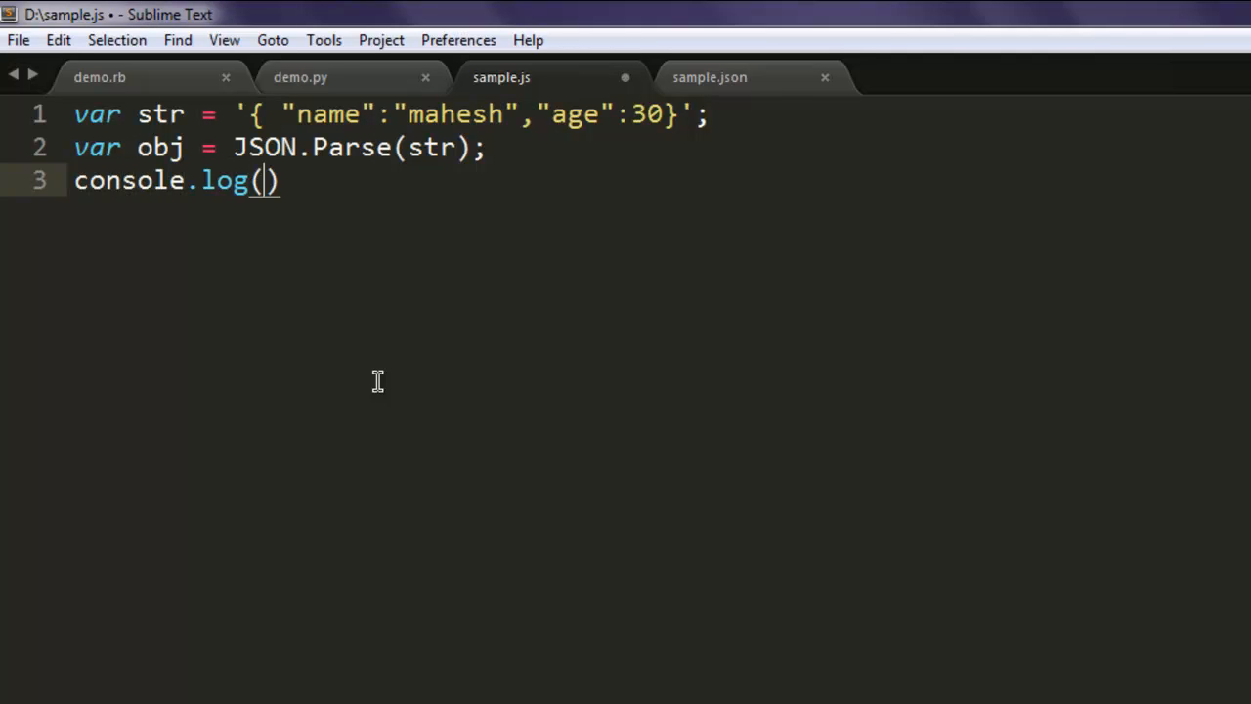
pyautogui.write('obj')
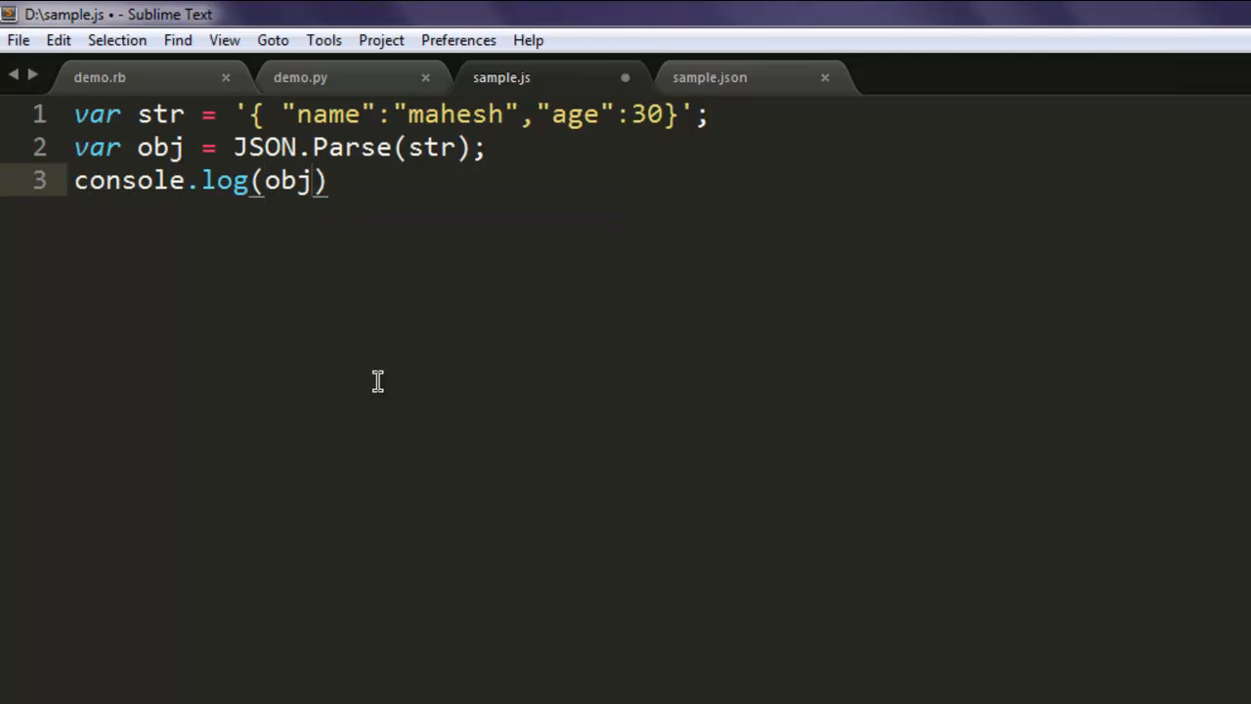
pyautogui.write(';')
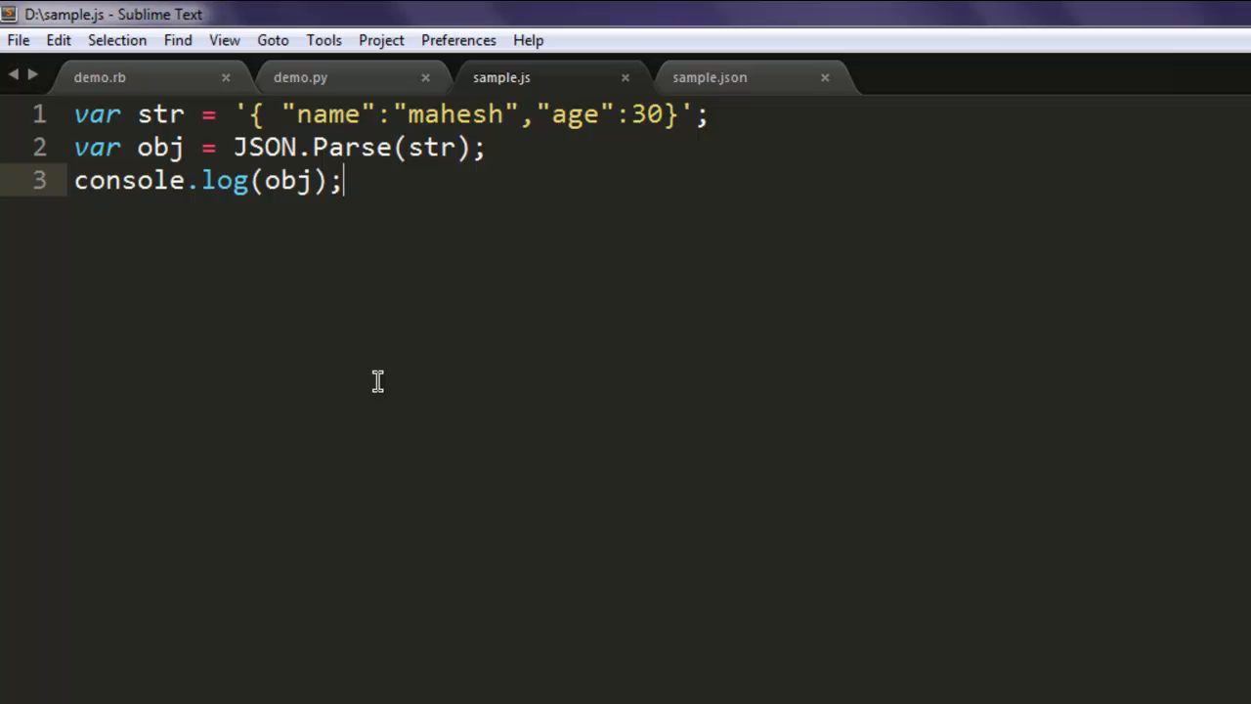
pyautogui.moveTo(450, 319)
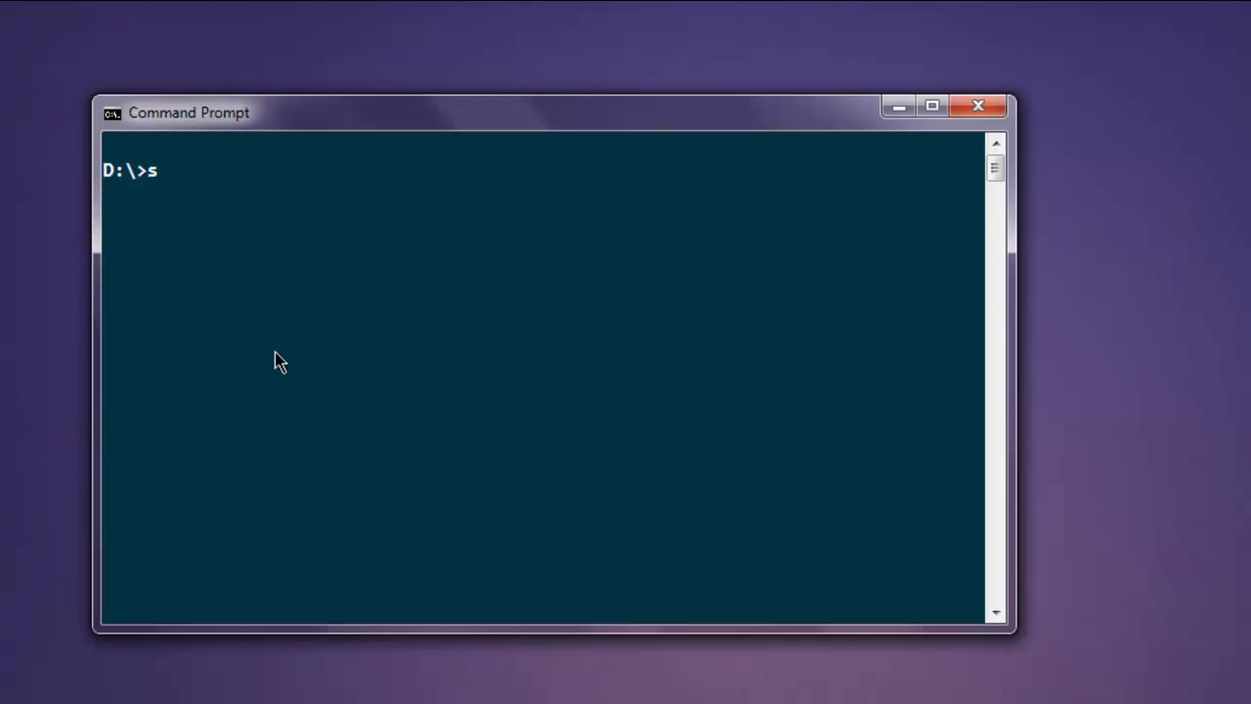
# - Enter the node sample command at the prompt to run the script
pyautogui.write('nod')
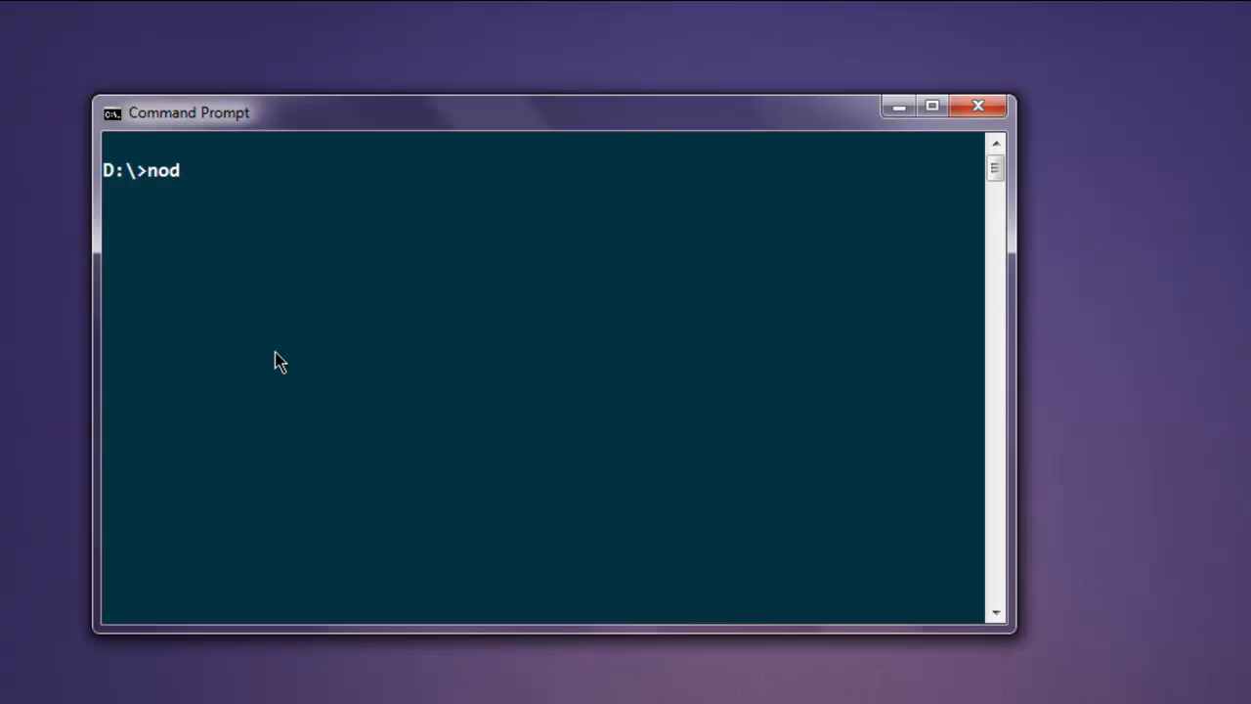
pyautogui.write('e sample.js')
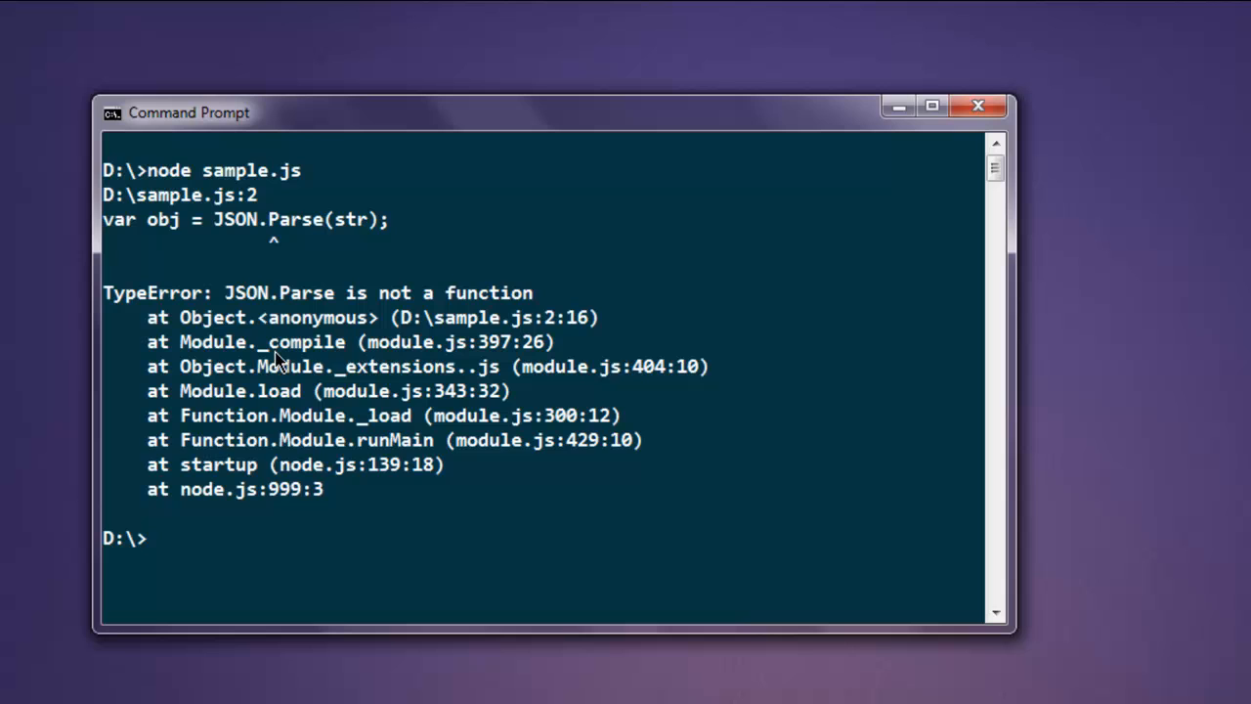
pyautogui.moveTo(328, 285)
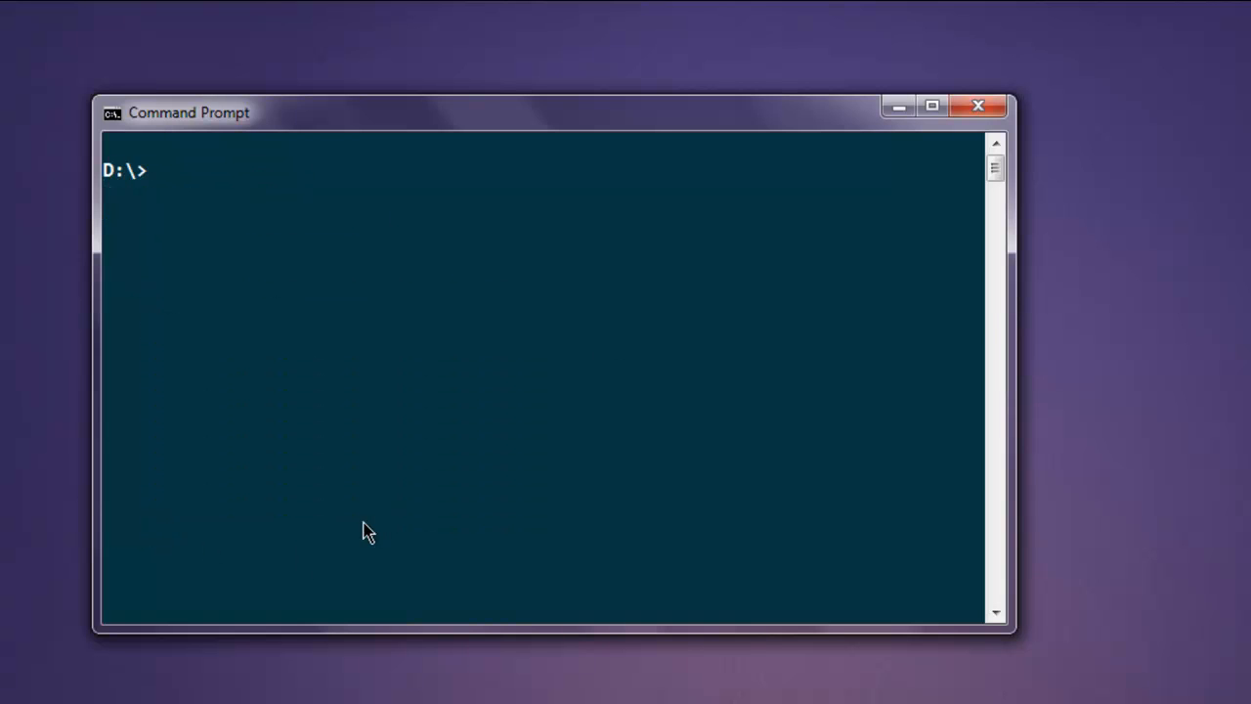
# - Run node sample.js to print { name: 'mahesh', age: 30 }
pyautogui.write('node sample.js')
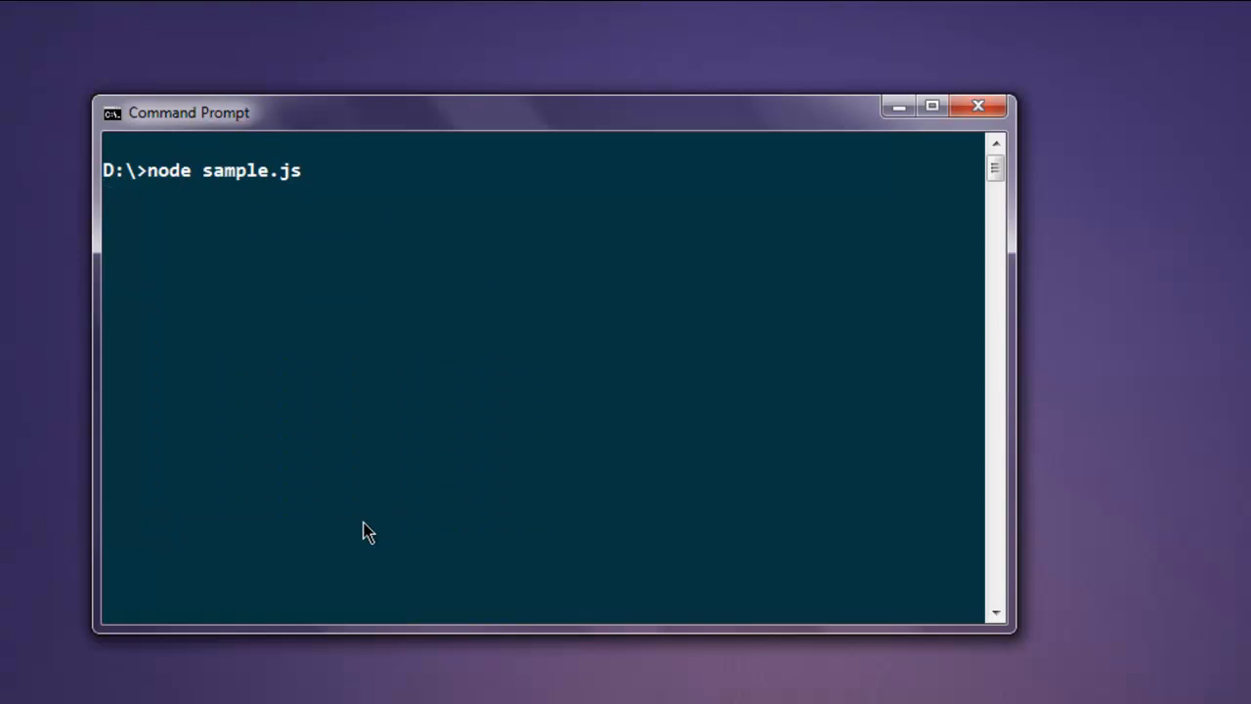
pyautogui.press('enter')
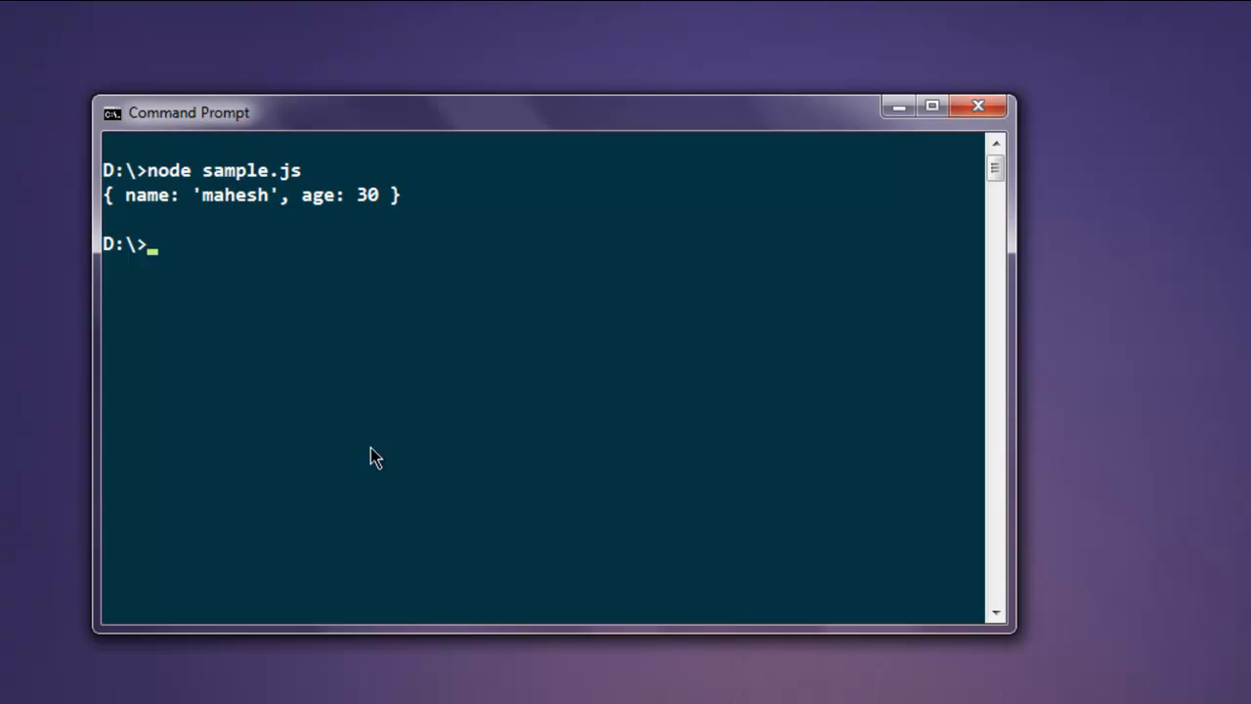
pyautogui.moveTo(141, 217)
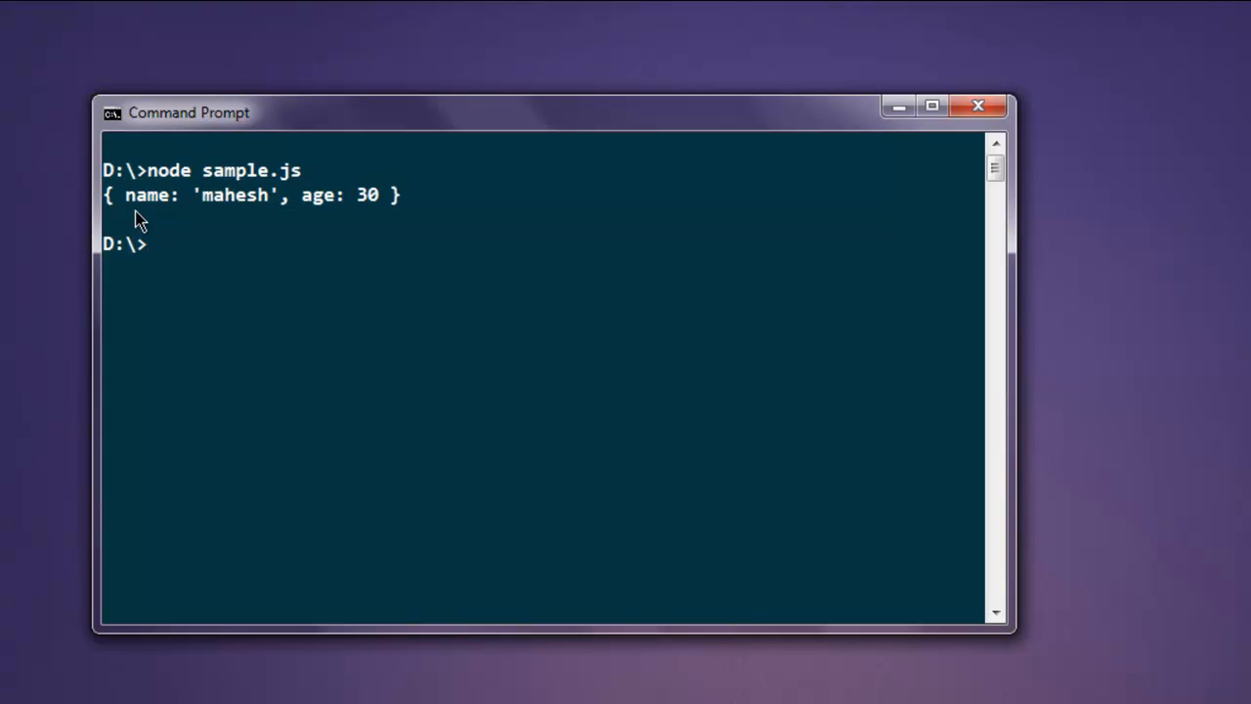
pyautogui.moveTo(139, 223)
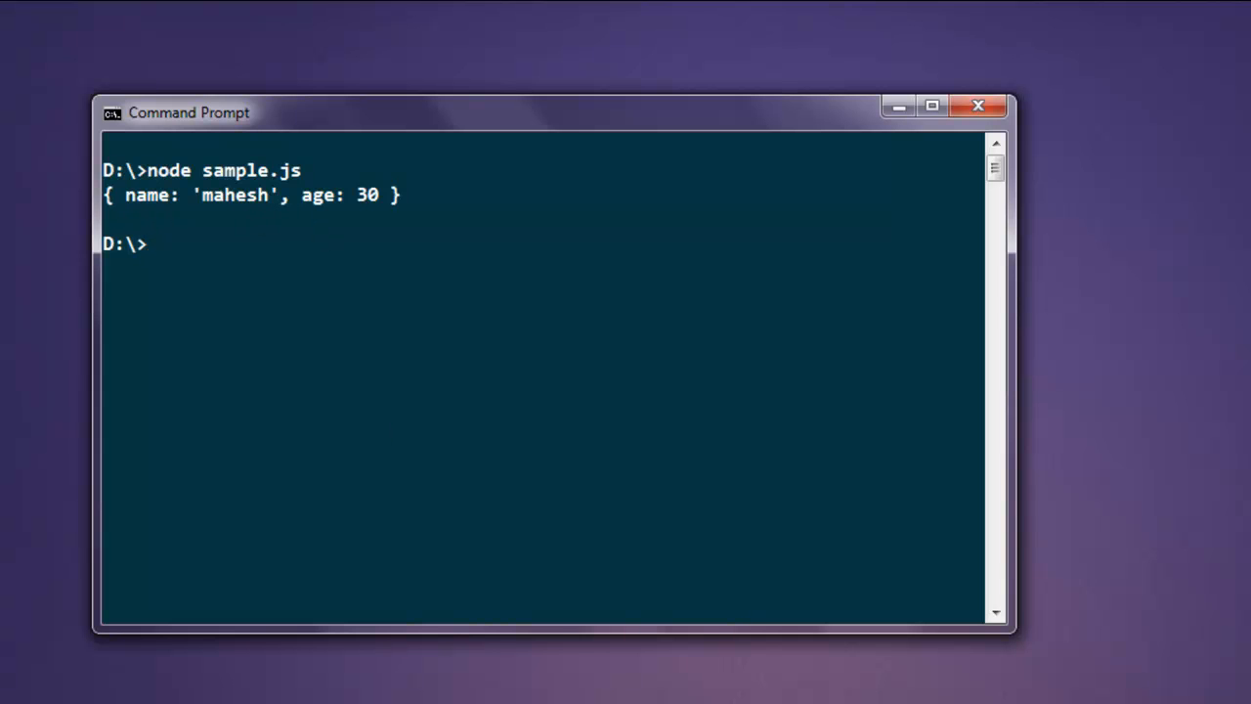